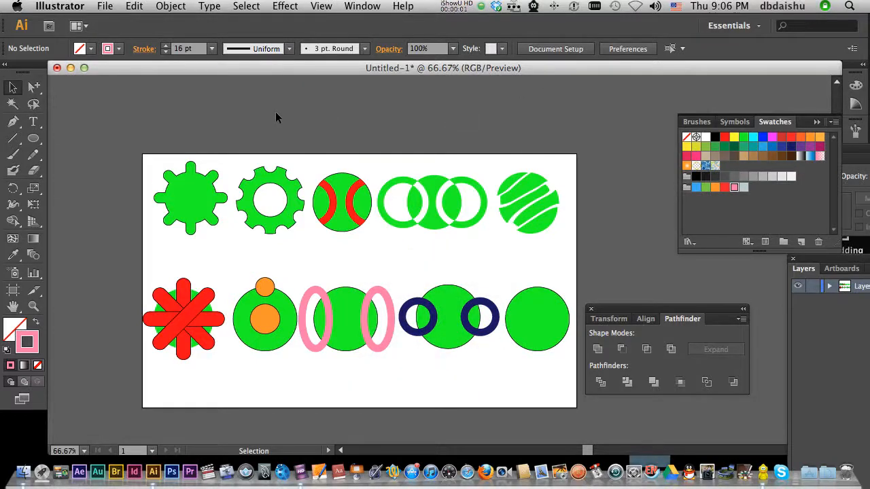
{"action": "mouse_move", "coordinate": [246, 105]}
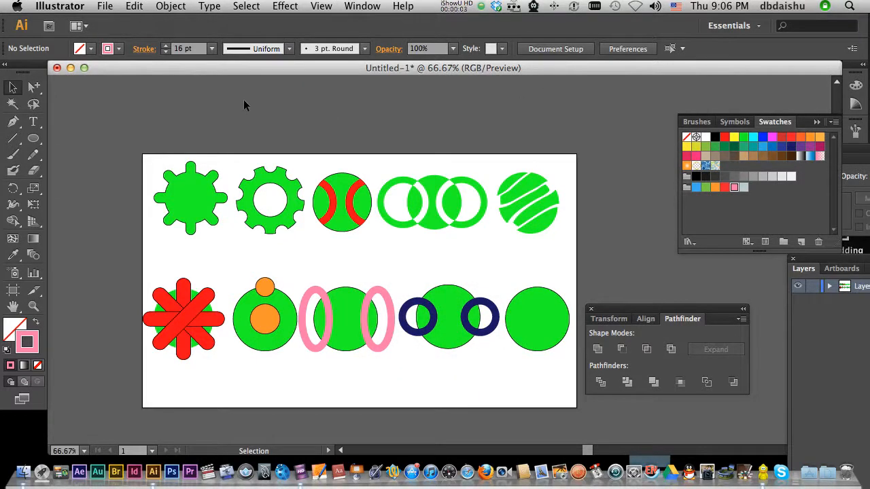
Browse the panel list, then select the linked green rings.
{"action": "left_click", "coordinate": [361, 6]}
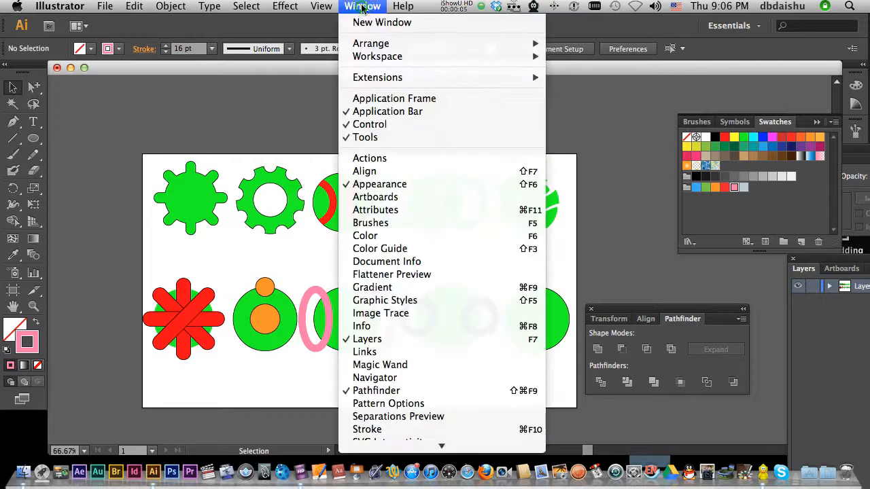
{"action": "mouse_move", "coordinate": [376, 391]}
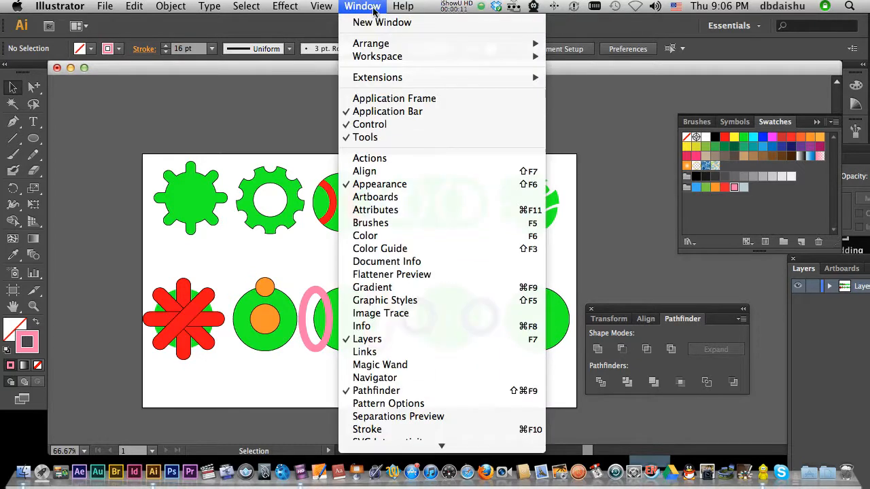
{"action": "left_click", "coordinate": [199, 224]}
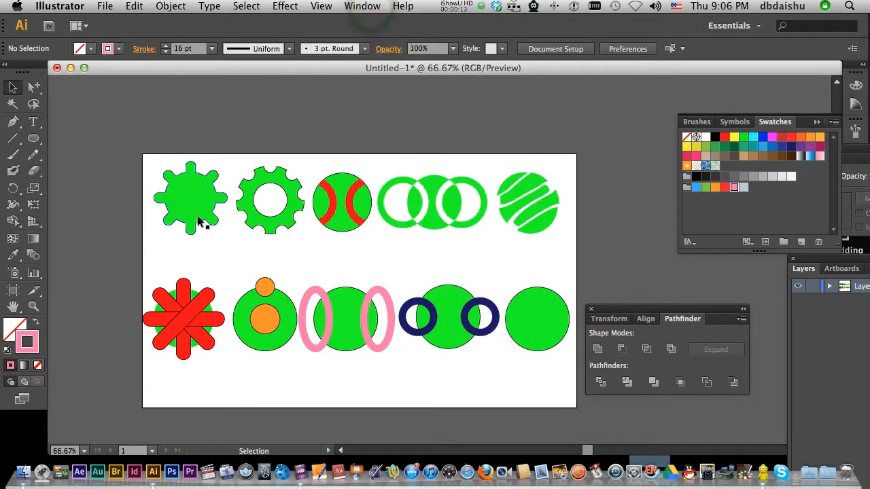
{"action": "left_click", "coordinate": [270, 199]}
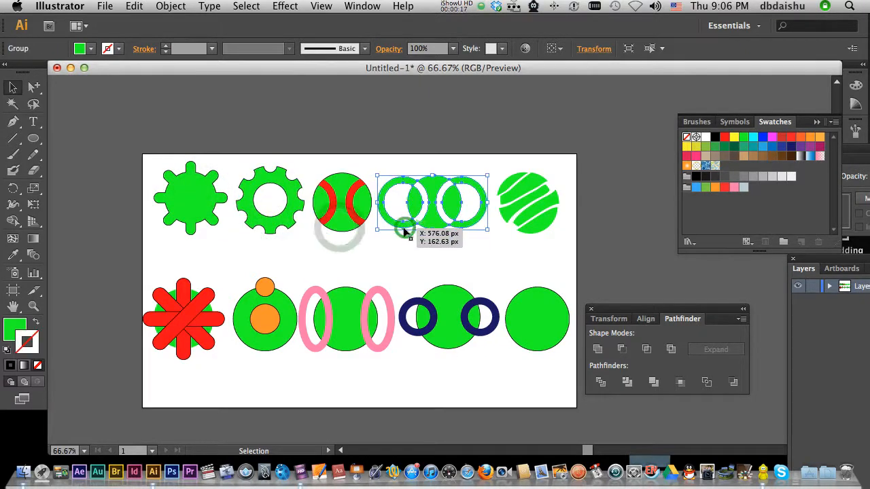
{"action": "left_click", "coordinate": [333, 253]}
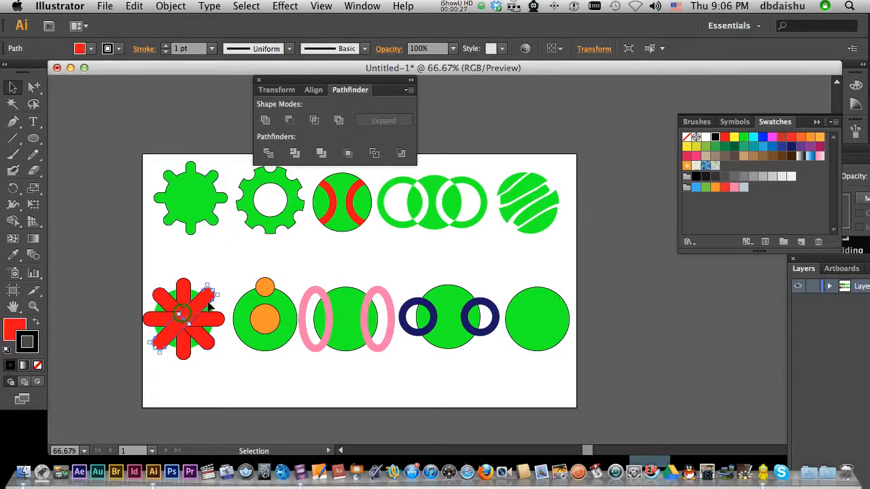
Select all the red flower pieces and merge them into one shape with Unite.
{"action": "left_click_drag", "start_coordinate": [184, 316], "coordinate": [198, 346]}
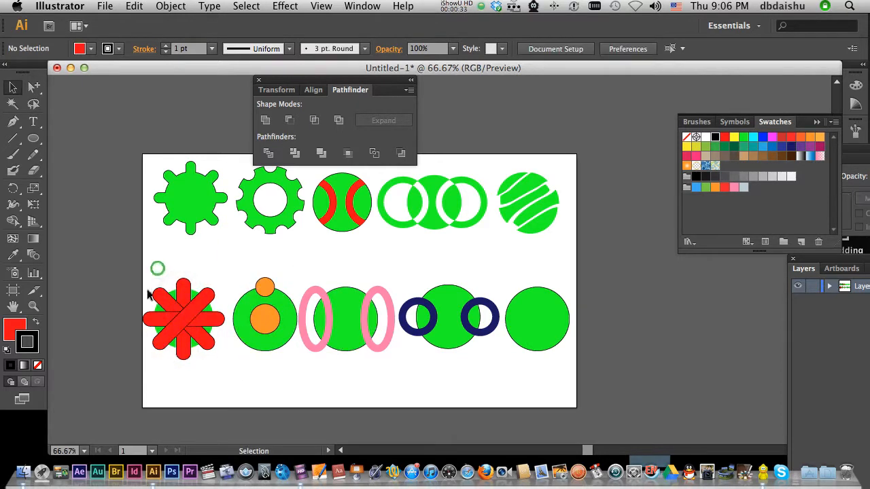
{"action": "left_click", "coordinate": [184, 319]}
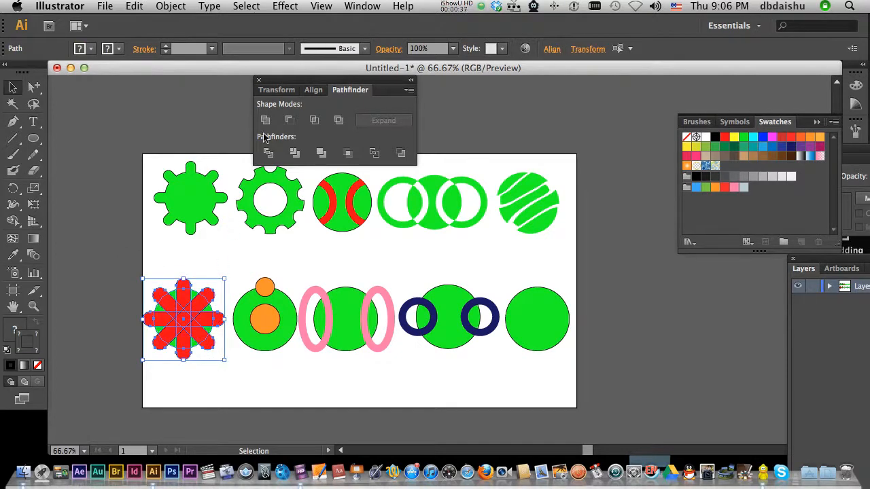
{"action": "mouse_move", "coordinate": [265, 120]}
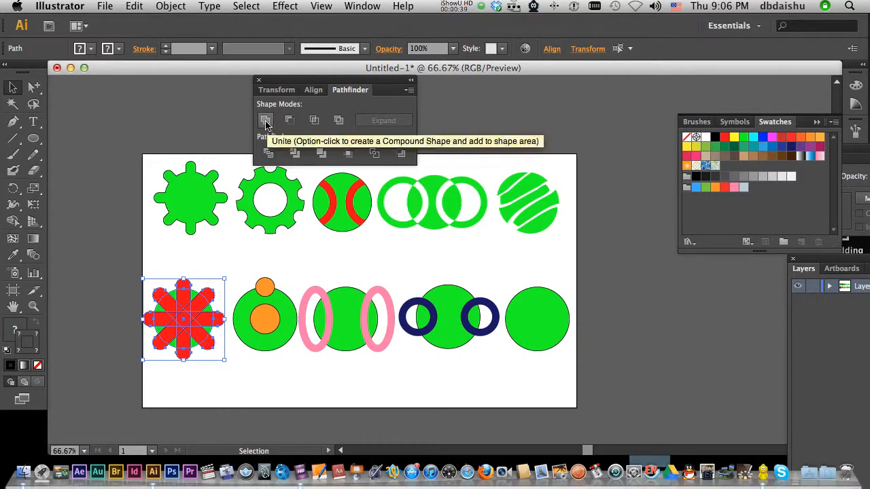
{"action": "left_click", "coordinate": [265, 120]}
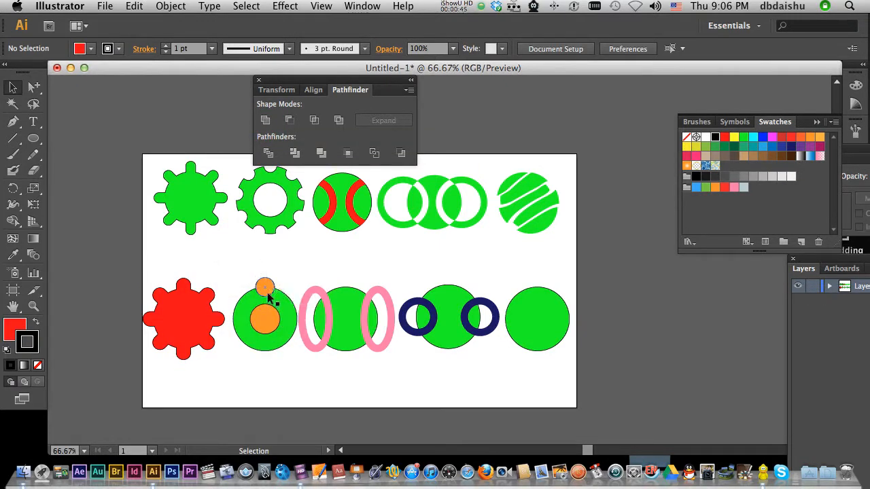
Rotate a copy of the small orange circle 45° around the green circle's centre.
{"action": "left_click", "coordinate": [265, 285]}
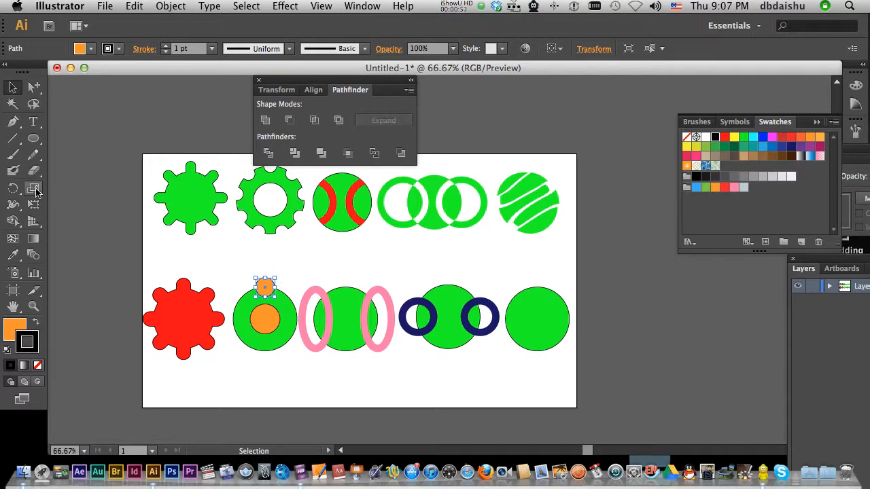
{"action": "mouse_move", "coordinate": [13, 189]}
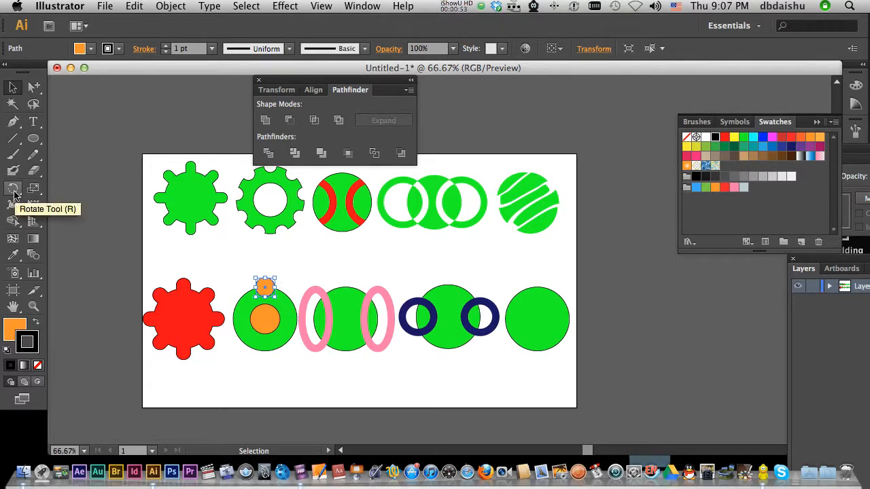
{"action": "left_click", "coordinate": [12, 189]}
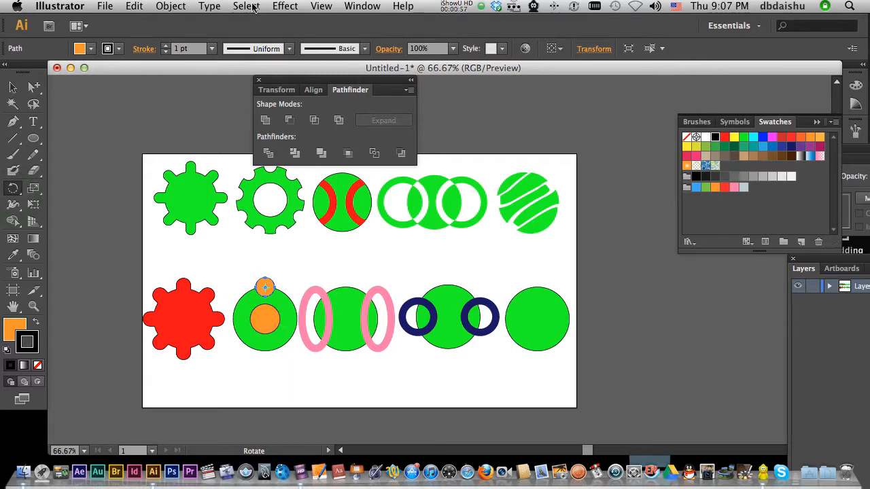
{"action": "left_click", "coordinate": [321, 6]}
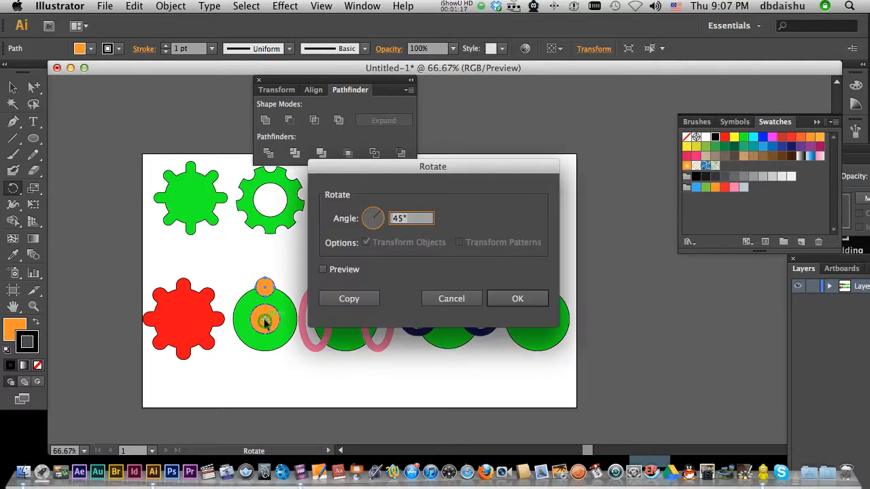
{"action": "left_click", "coordinate": [411, 218]}
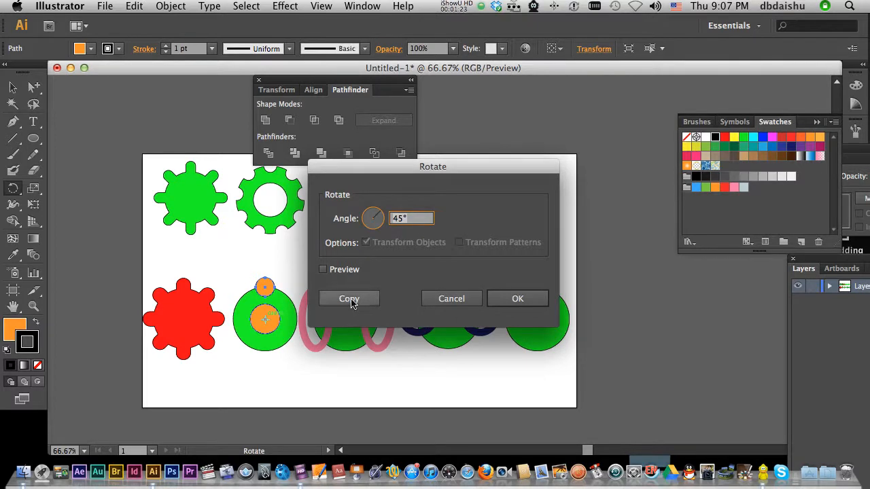
{"action": "left_click", "coordinate": [349, 299]}
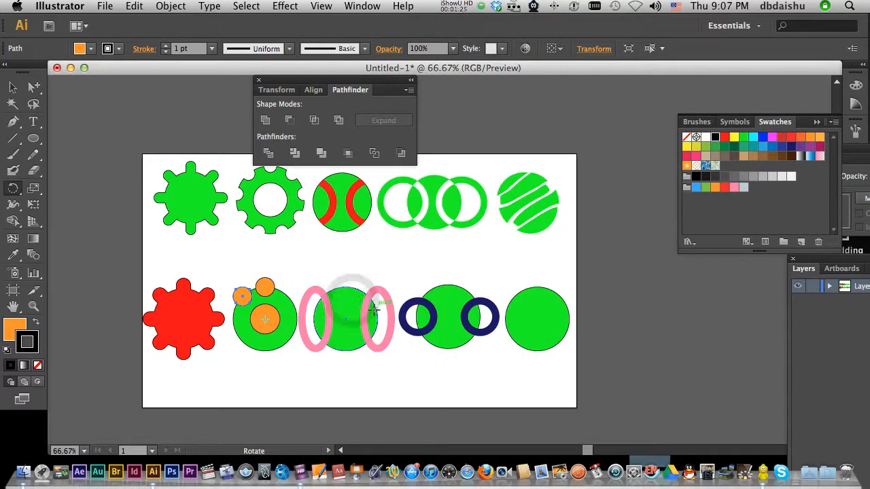
Browse the menus looking for the Transform Again command.
{"action": "left_click", "coordinate": [171, 5]}
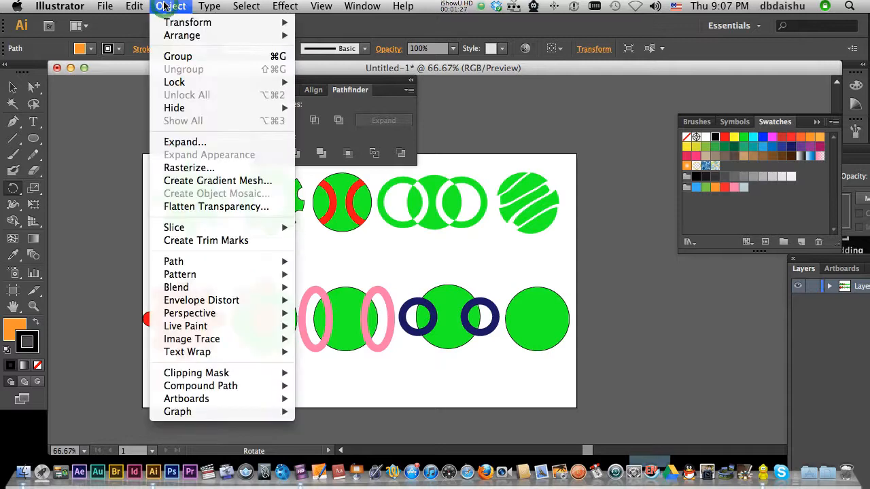
{"action": "left_click", "coordinate": [134, 6]}
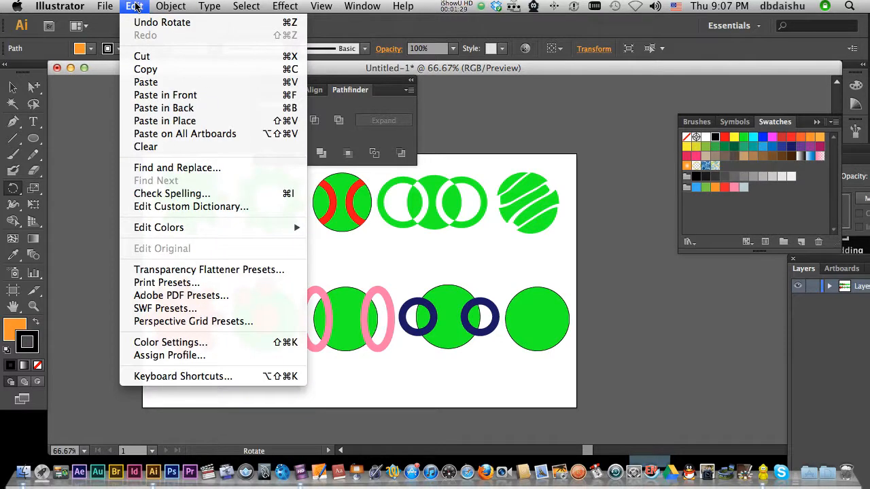
{"action": "left_click", "coordinate": [209, 6]}
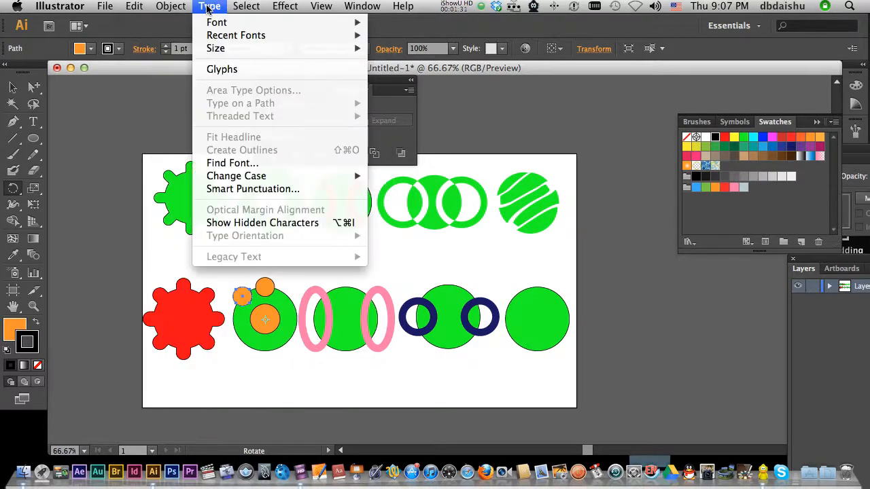
{"action": "left_click", "coordinate": [171, 6]}
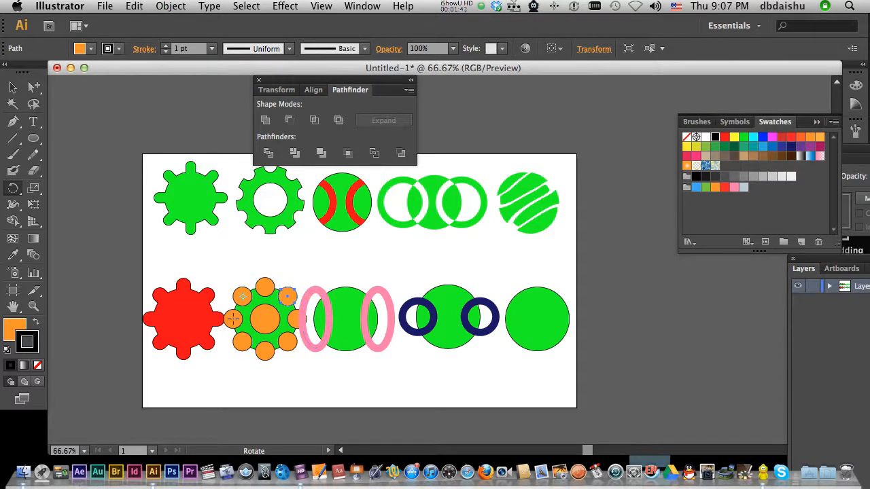
{"action": "mouse_move", "coordinate": [418, 343]}
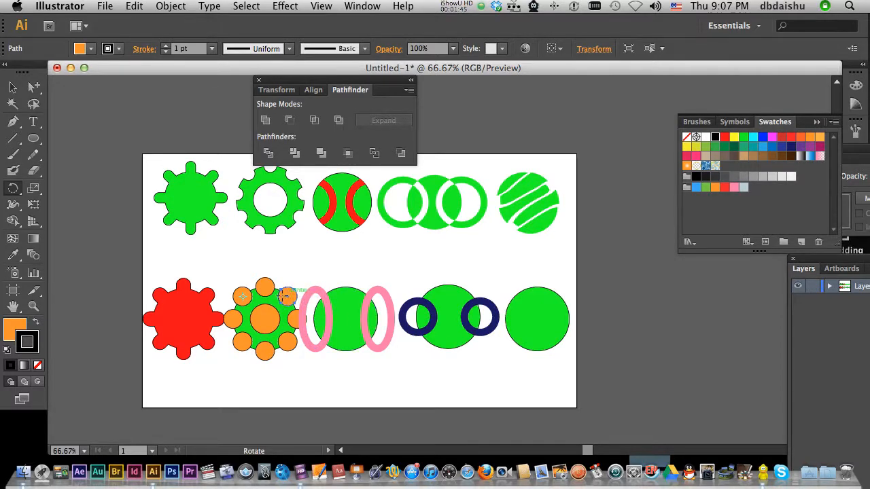
Select every orange circle via Same Fill & Stroke and subtract them with Minus Front.
{"action": "left_click", "coordinate": [246, 6]}
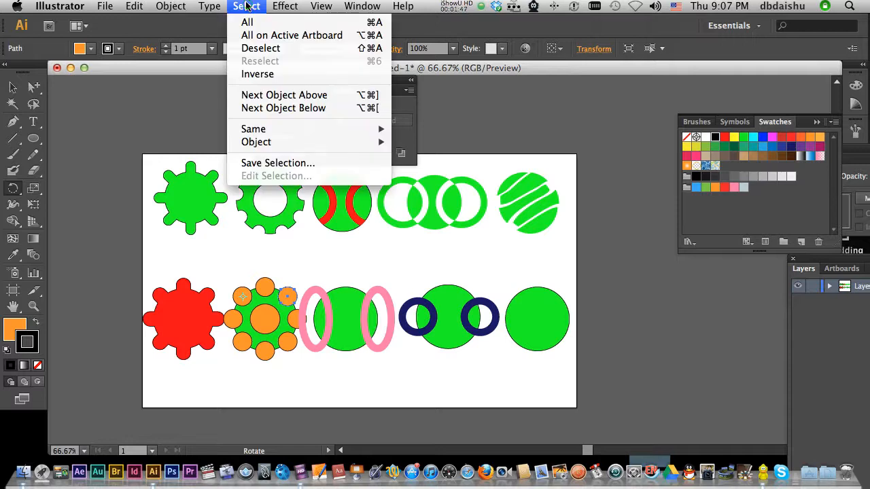
{"action": "mouse_move", "coordinate": [253, 129]}
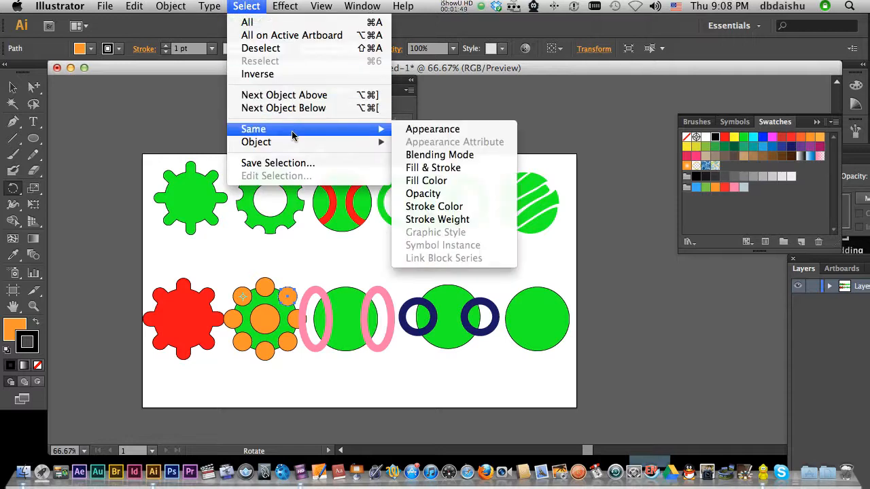
{"action": "mouse_move", "coordinate": [433, 168]}
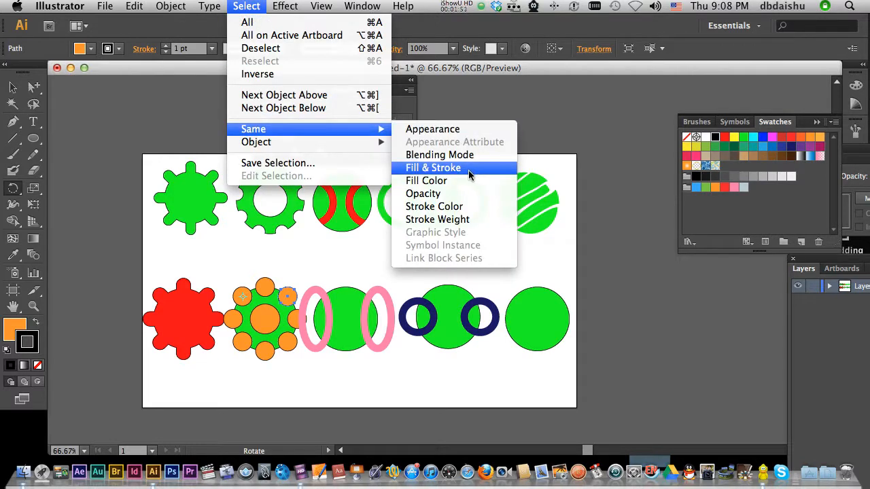
{"action": "left_click", "coordinate": [433, 168]}
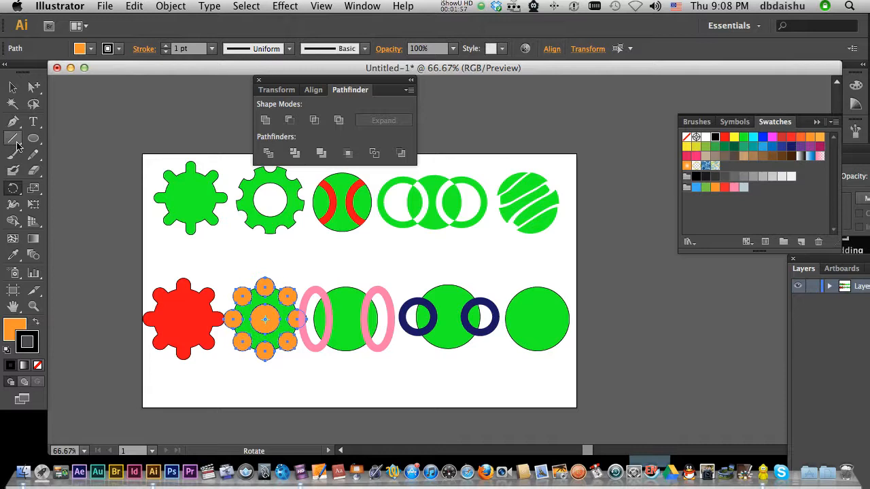
{"action": "left_click", "coordinate": [12, 87]}
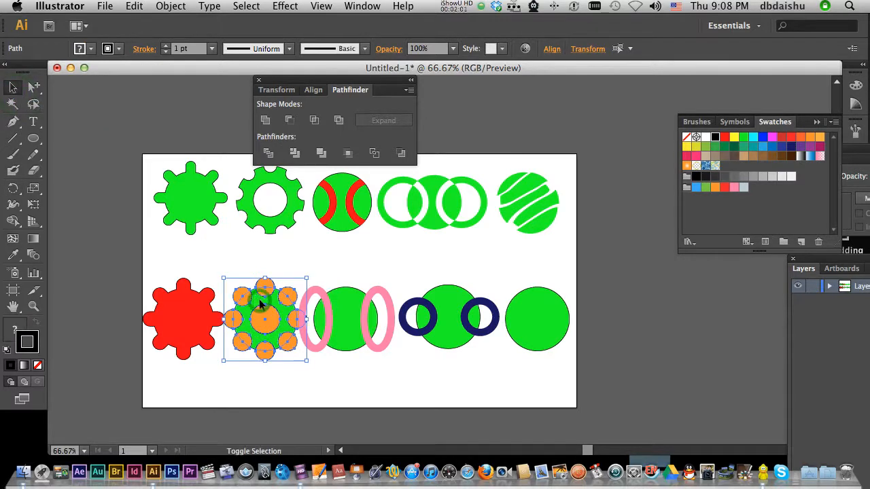
{"action": "mouse_move", "coordinate": [290, 121]}
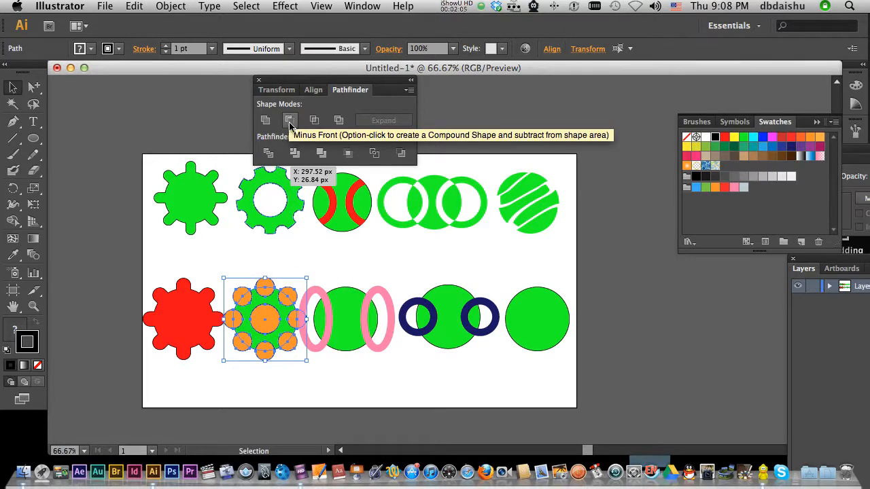
{"action": "left_click", "coordinate": [290, 120]}
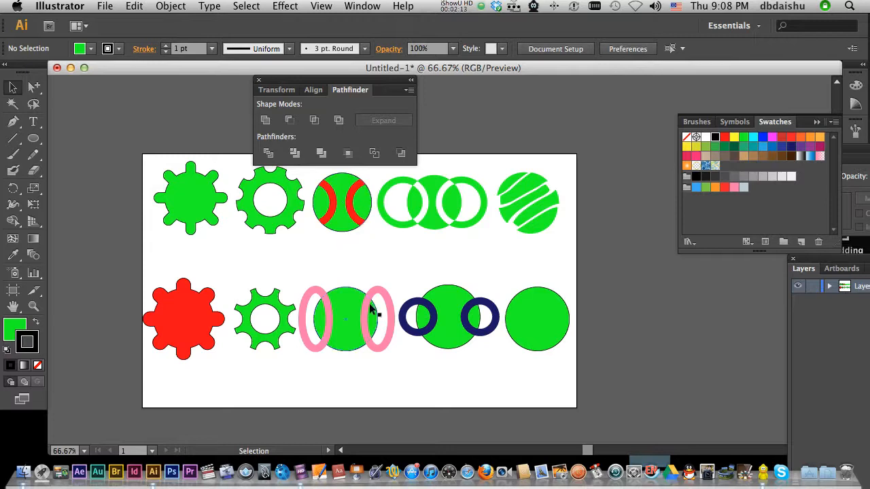
Expand the right and left pink rings into filled shapes with Object > Expand.
{"action": "left_click", "coordinate": [377, 316]}
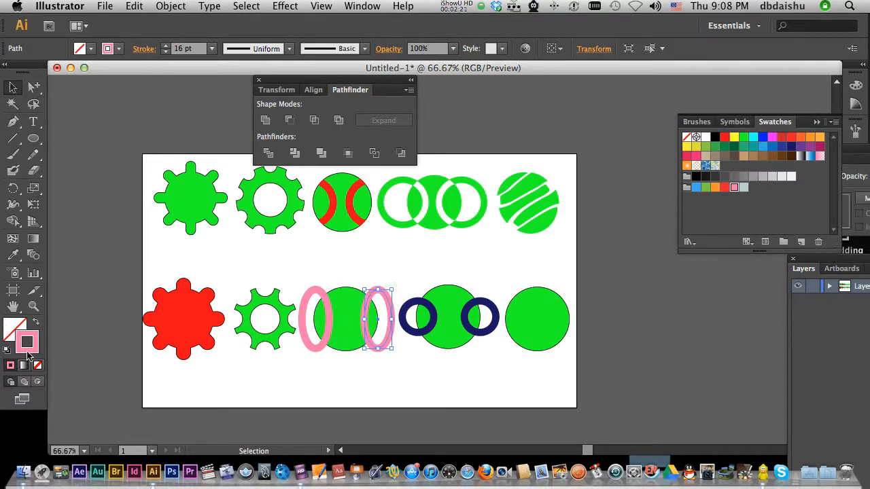
{"action": "mouse_move", "coordinate": [28, 344]}
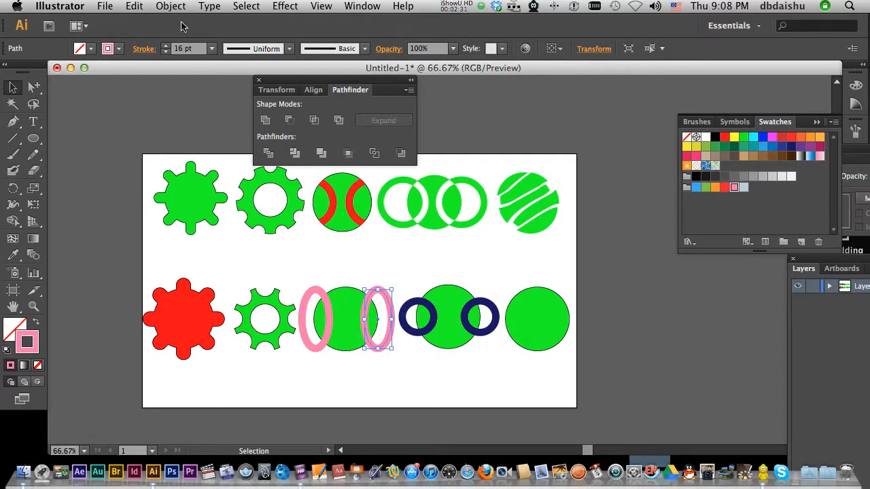
{"action": "left_click", "coordinate": [170, 6]}
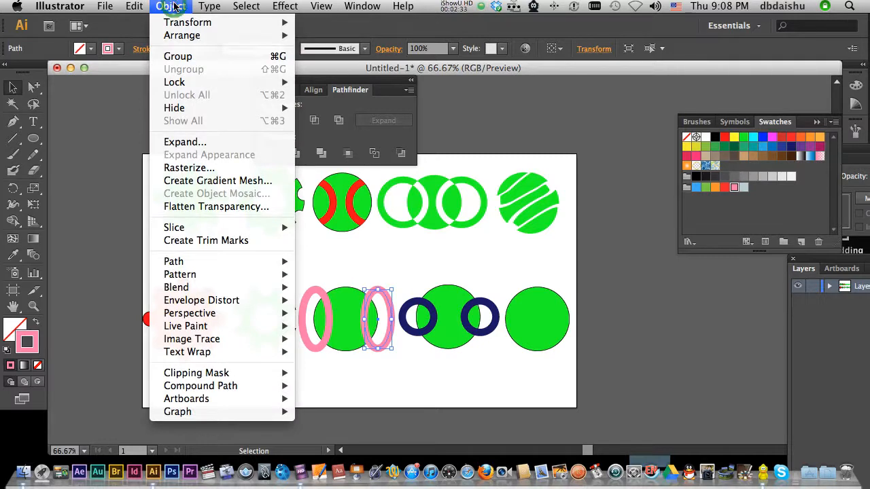
{"action": "mouse_move", "coordinate": [185, 142]}
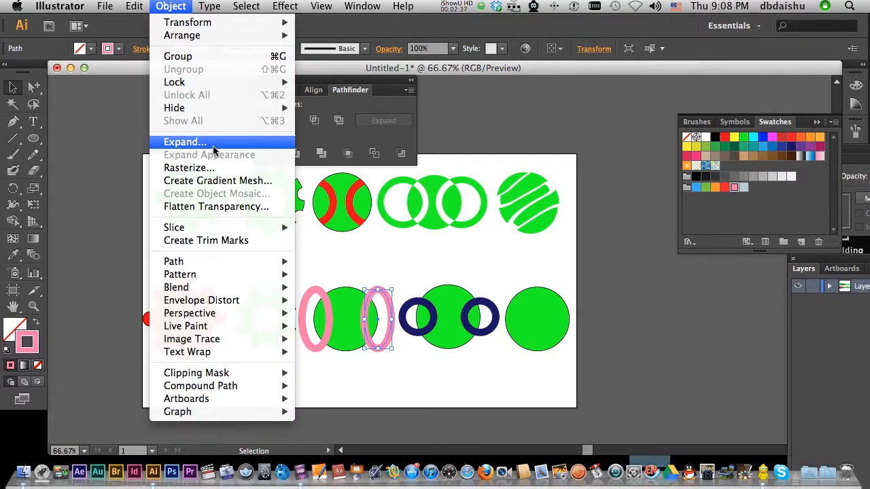
{"action": "left_click", "coordinate": [185, 142]}
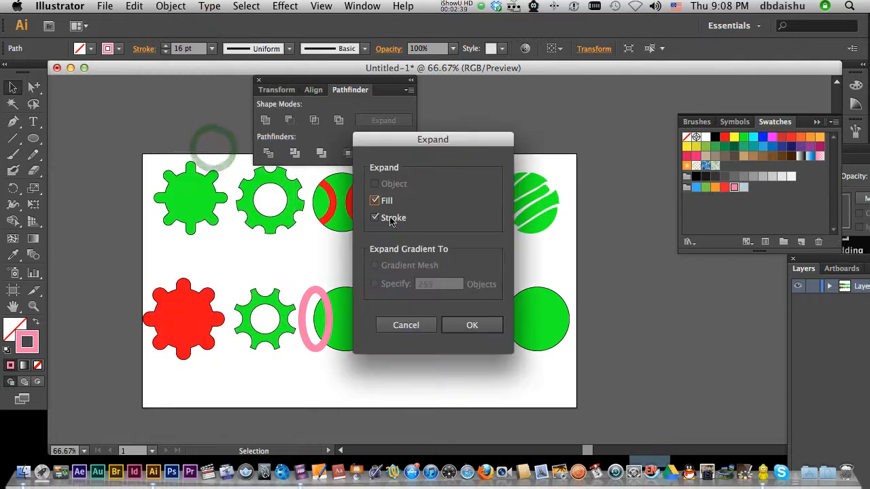
{"action": "left_click", "coordinate": [471, 325]}
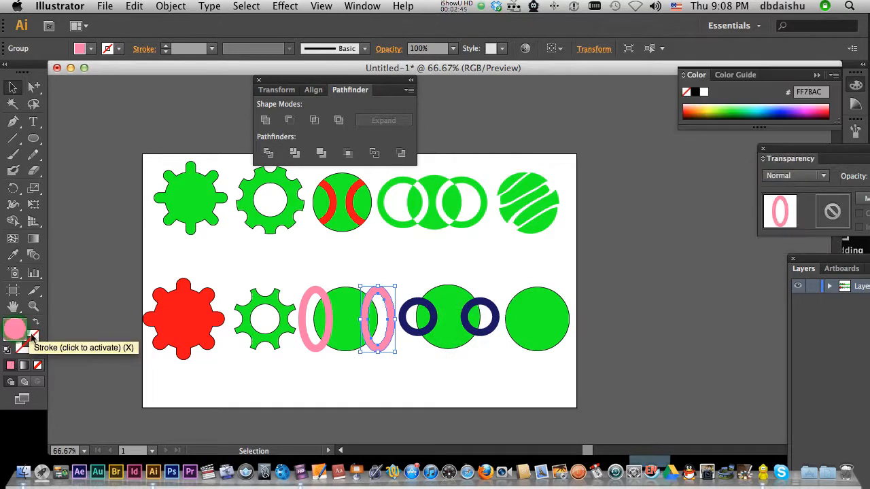
{"action": "mouse_move", "coordinate": [15, 331]}
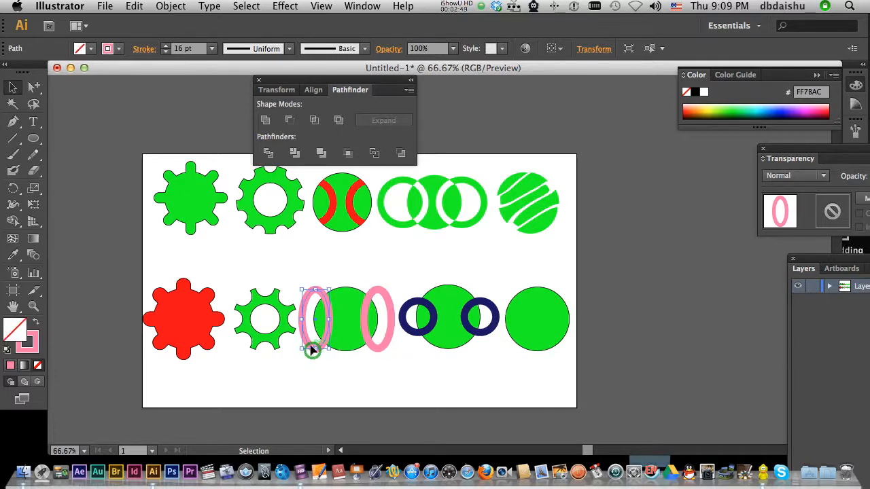
{"action": "left_click", "coordinate": [171, 6]}
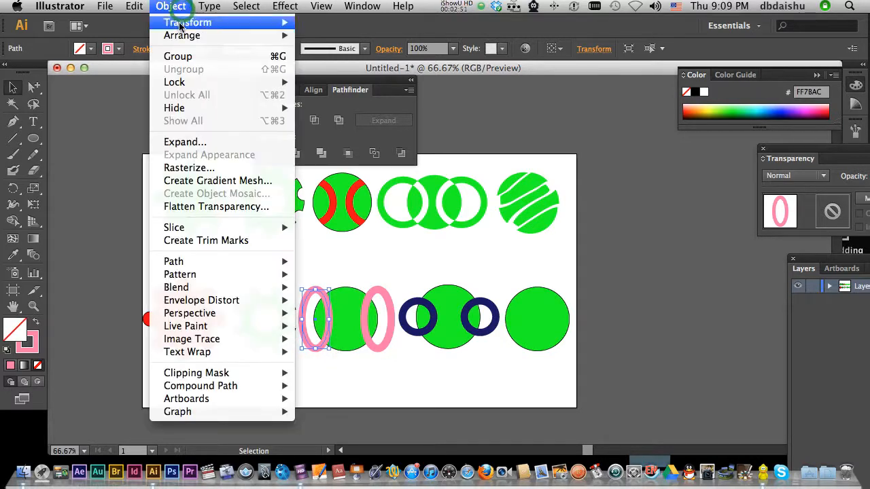
{"action": "mouse_move", "coordinate": [184, 142]}
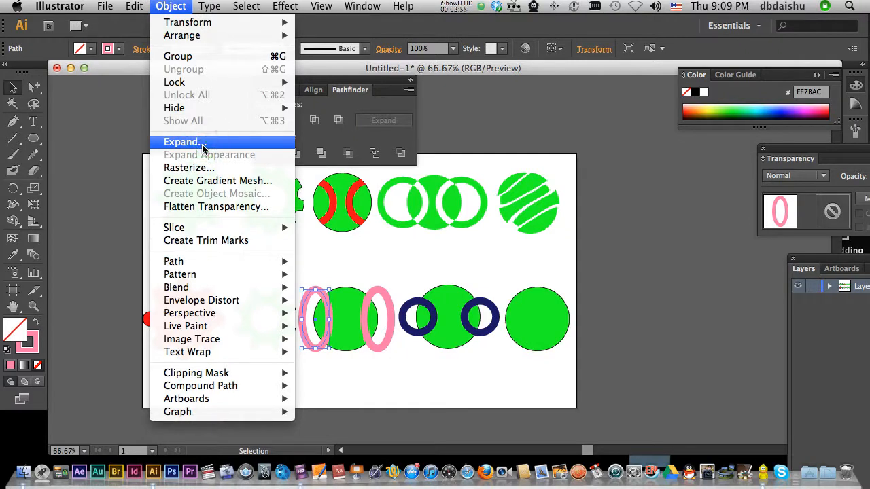
{"action": "left_click", "coordinate": [183, 142]}
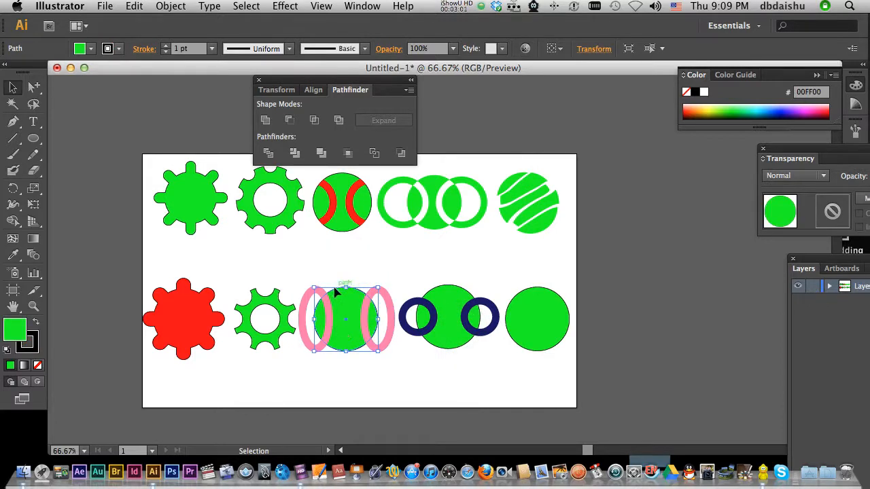
{"action": "mouse_move", "coordinate": [226, 107]}
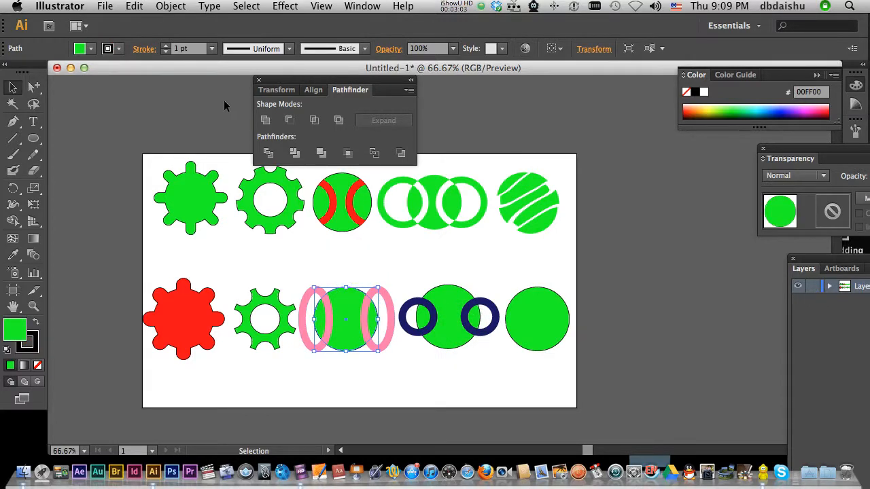
Try intersecting both pink rings with the green ball, then undo it.
{"action": "left_click", "coordinate": [134, 6]}
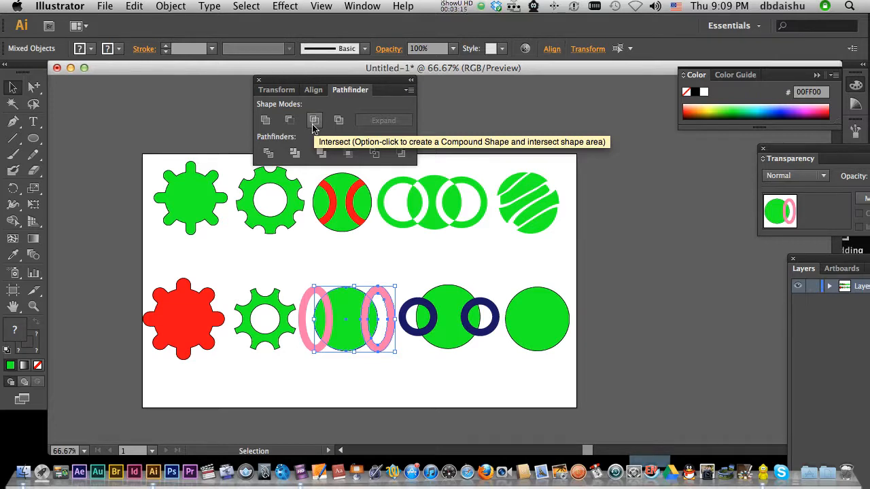
{"action": "left_click", "coordinate": [314, 120]}
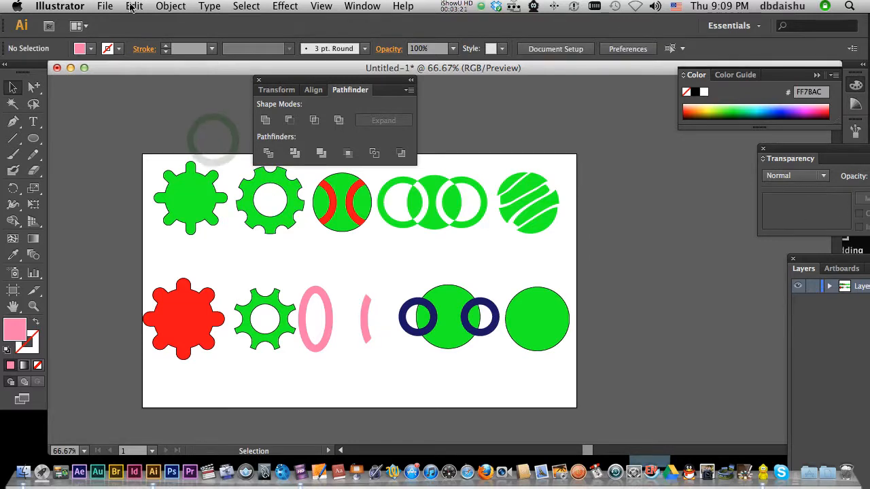
{"action": "left_click", "coordinate": [134, 6]}
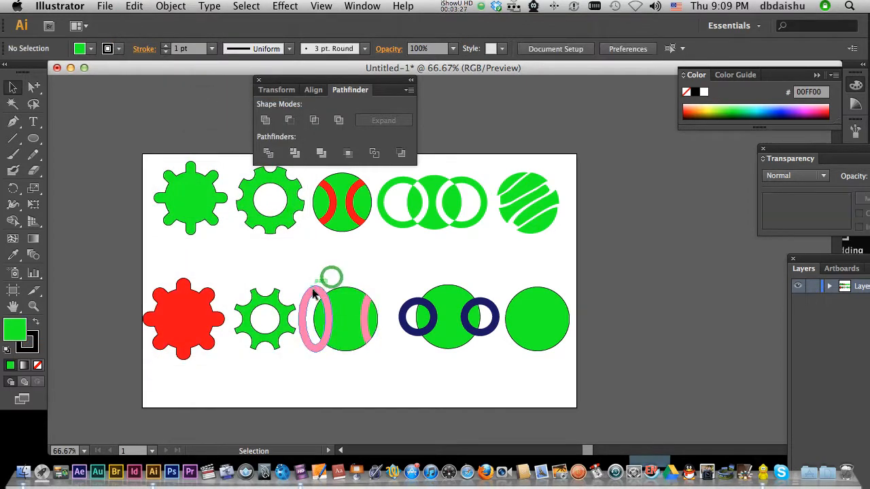
Intersect the left ring with the ball and Paste in Back the green circle.
{"action": "left_click", "coordinate": [315, 318]}
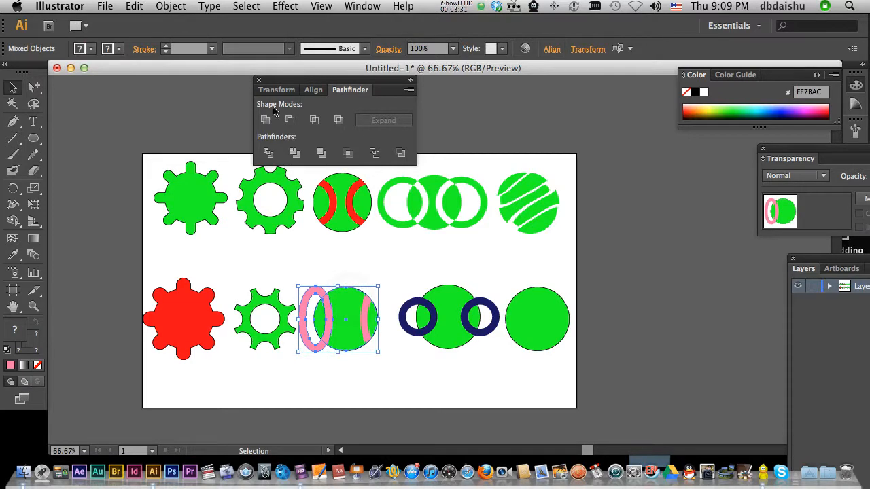
{"action": "left_click", "coordinate": [314, 119]}
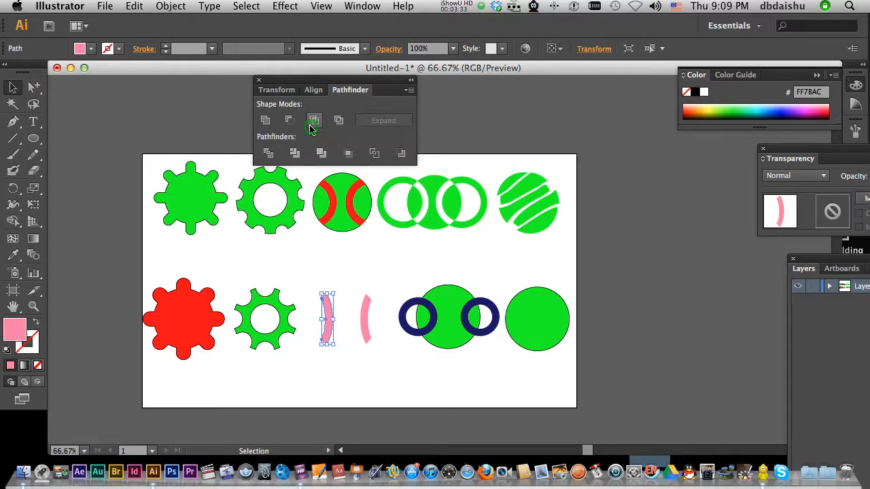
{"action": "mouse_move", "coordinate": [303, 277]}
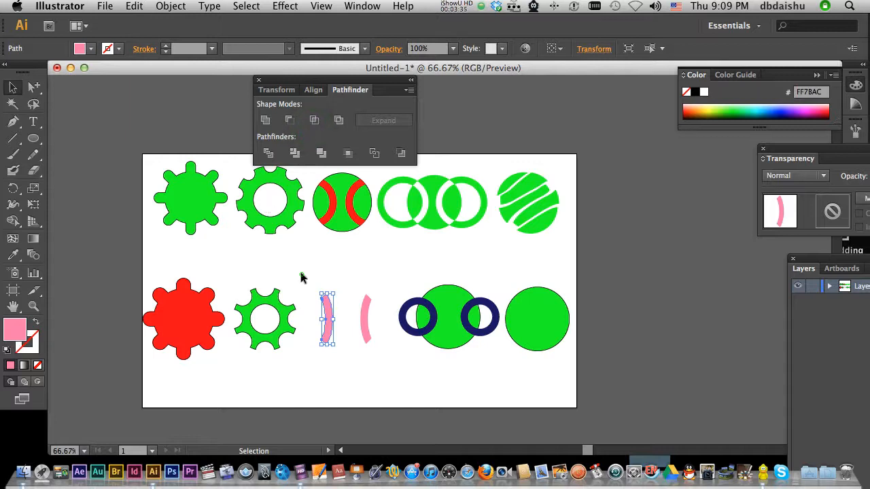
{"action": "left_click", "coordinate": [134, 6]}
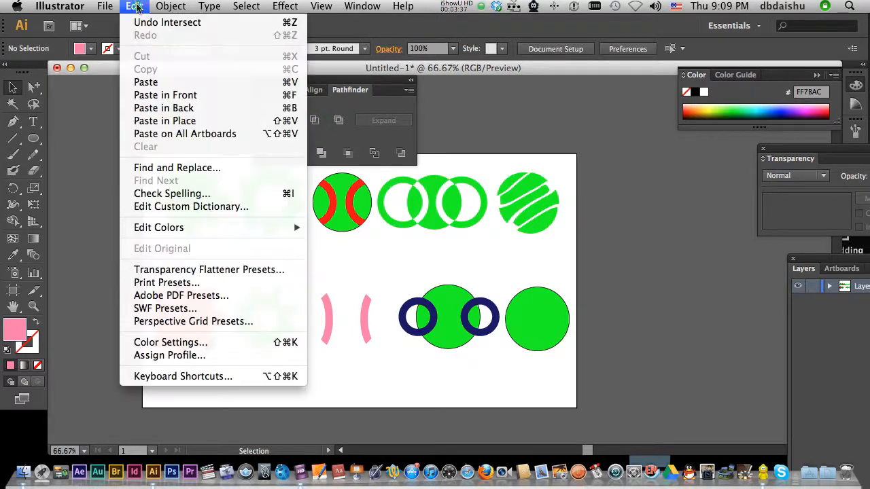
{"action": "mouse_move", "coordinate": [164, 108]}
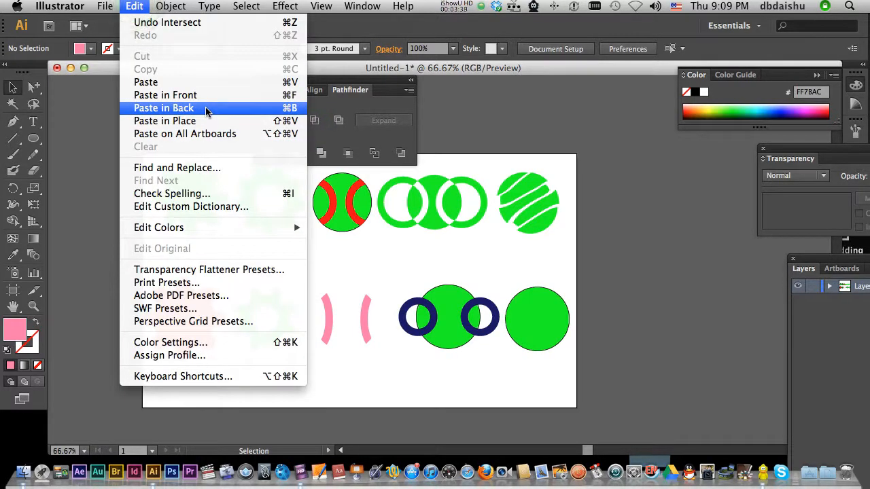
{"action": "left_click", "coordinate": [163, 108]}
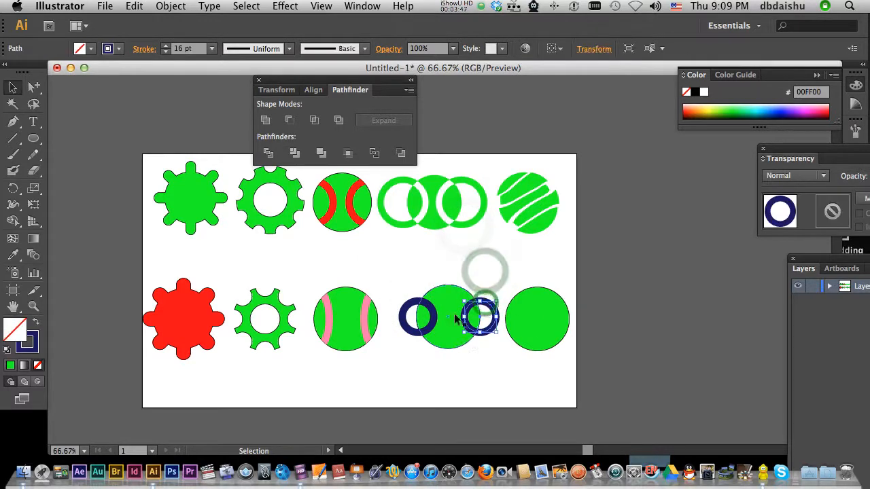
Expand both navy rings, then combine them with the green circle using Exclude.
{"action": "left_click", "coordinate": [170, 6]}
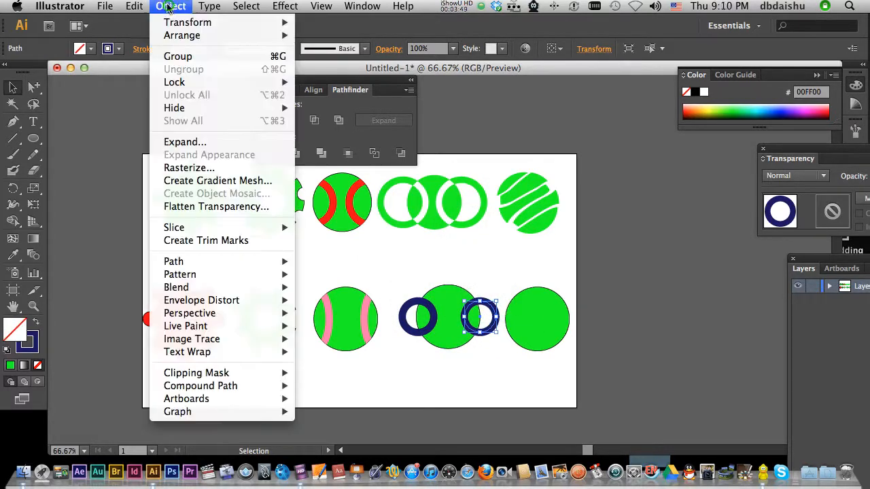
{"action": "mouse_move", "coordinate": [185, 142]}
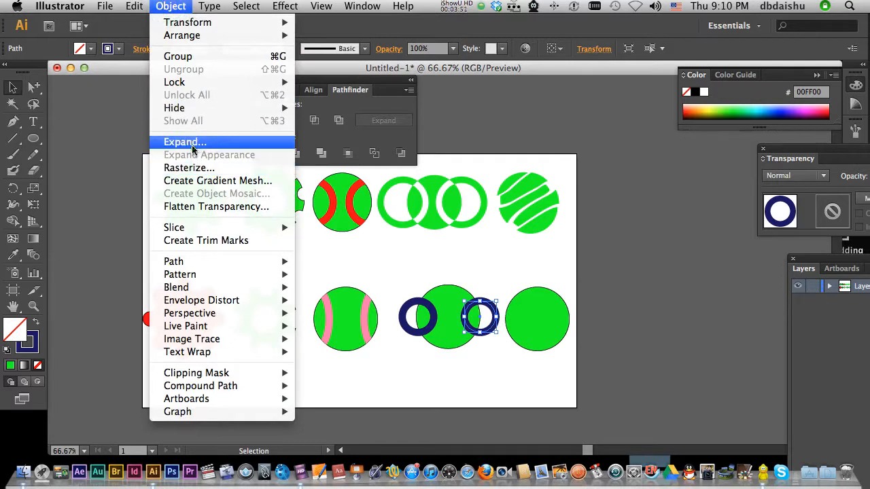
{"action": "left_click", "coordinate": [184, 142]}
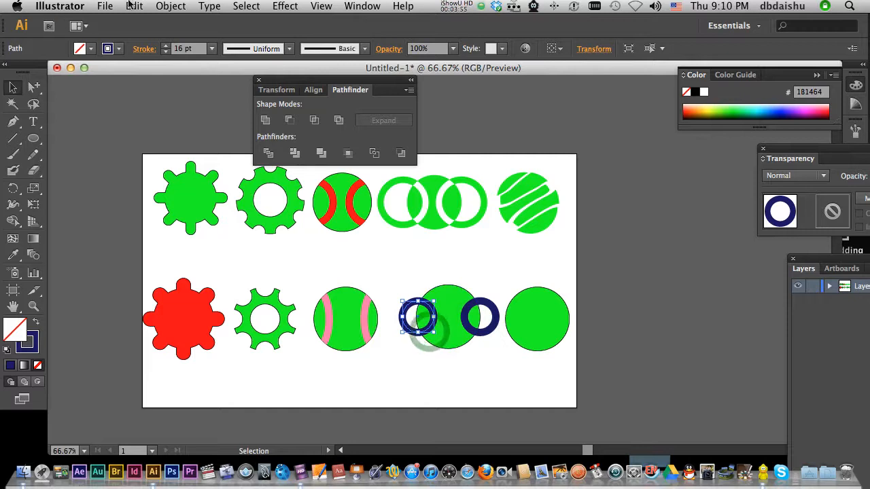
{"action": "left_click", "coordinate": [171, 6]}
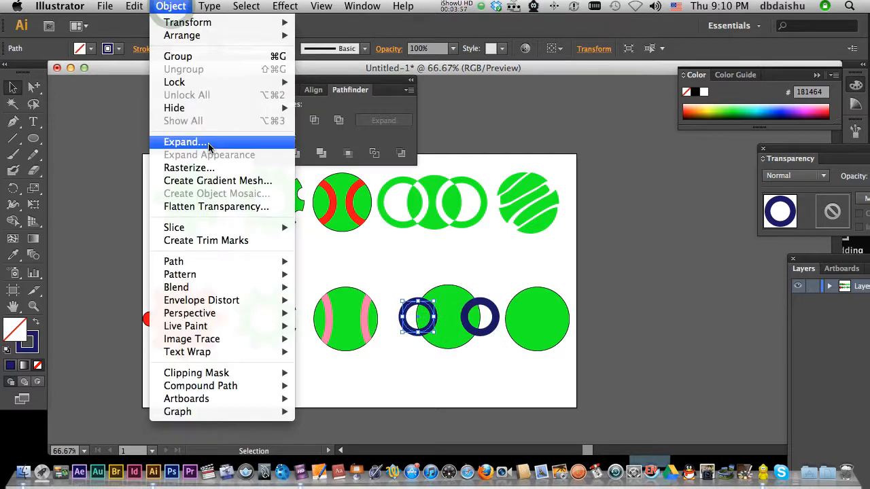
{"action": "left_click", "coordinate": [185, 142]}
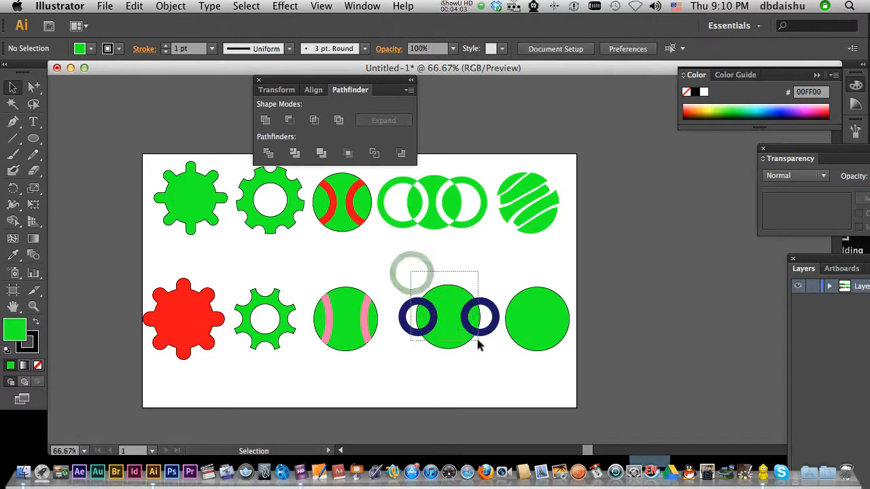
{"action": "left_click", "coordinate": [339, 120]}
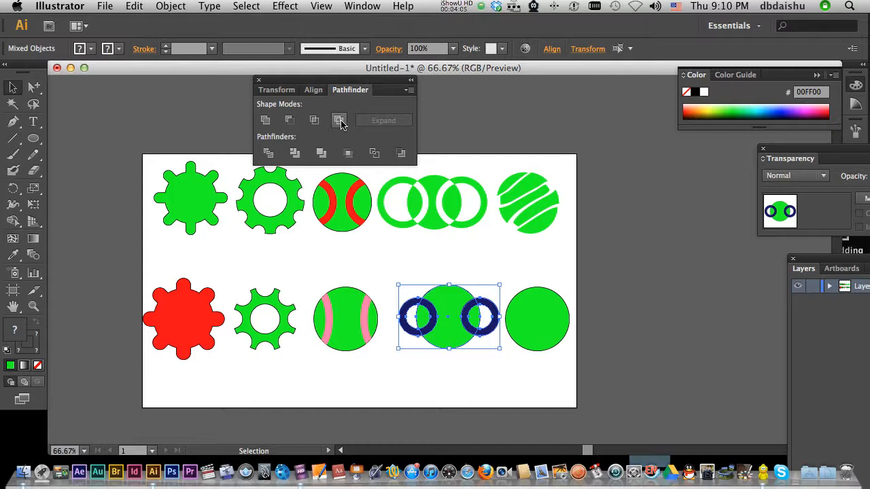
{"action": "mouse_move", "coordinate": [339, 121]}
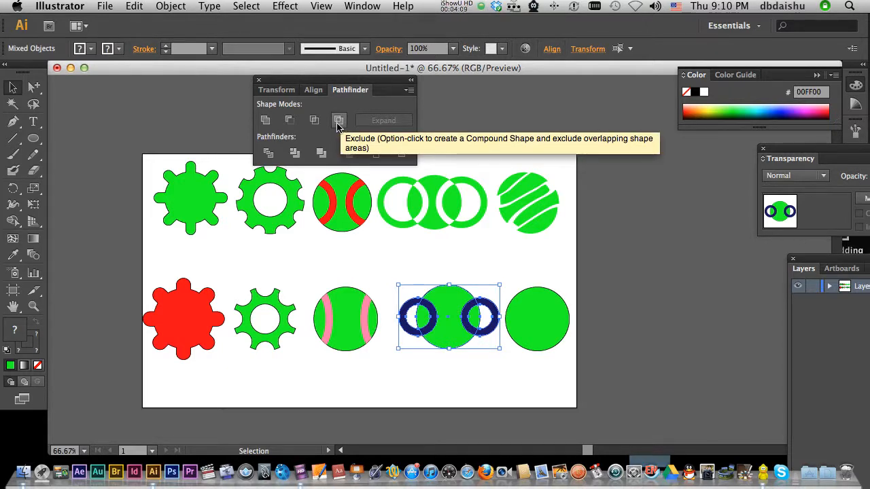
{"action": "left_click", "coordinate": [339, 120]}
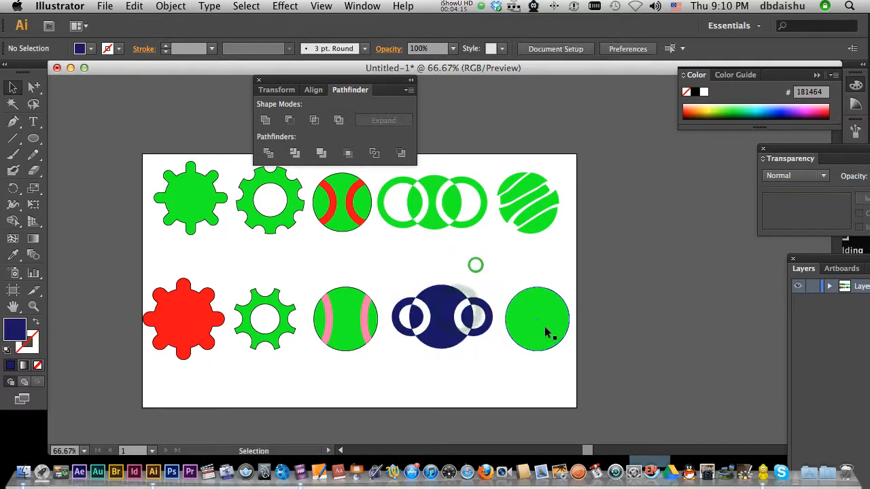
Draw wavy Pencil lines across the rightmost circle and Divide it along them.
{"action": "left_click", "coordinate": [537, 318]}
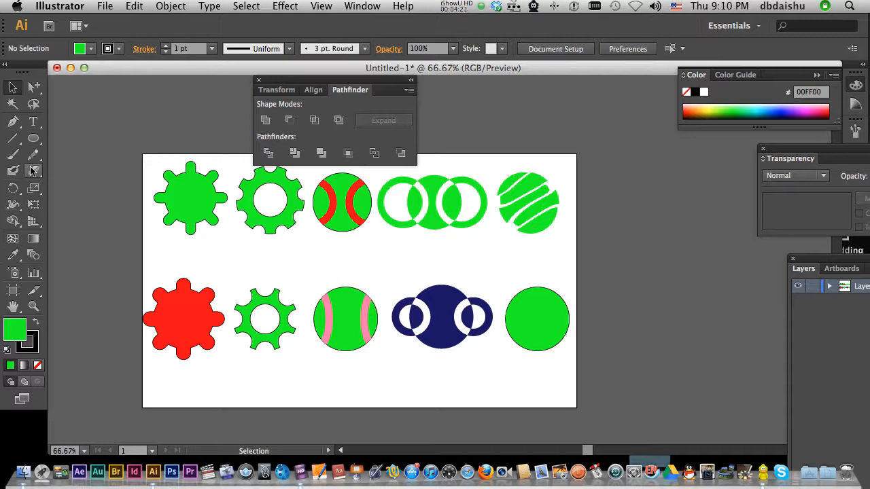
{"action": "mouse_move", "coordinate": [33, 155]}
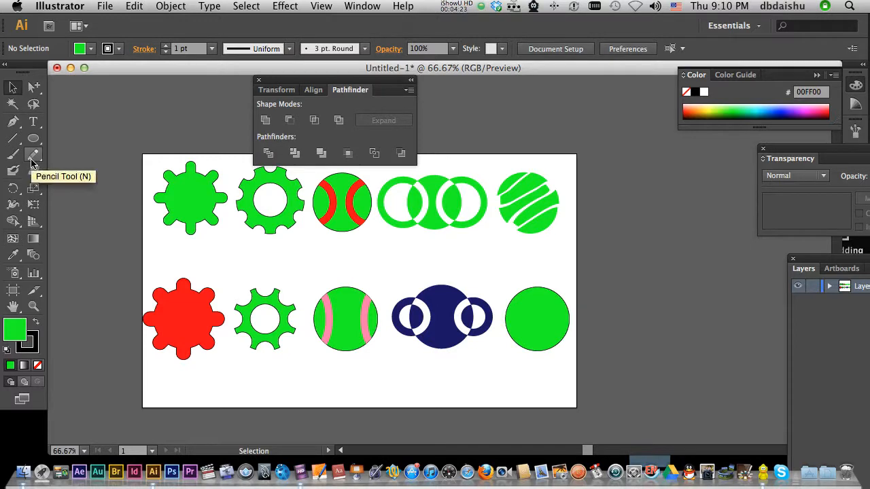
{"action": "left_click", "coordinate": [32, 155]}
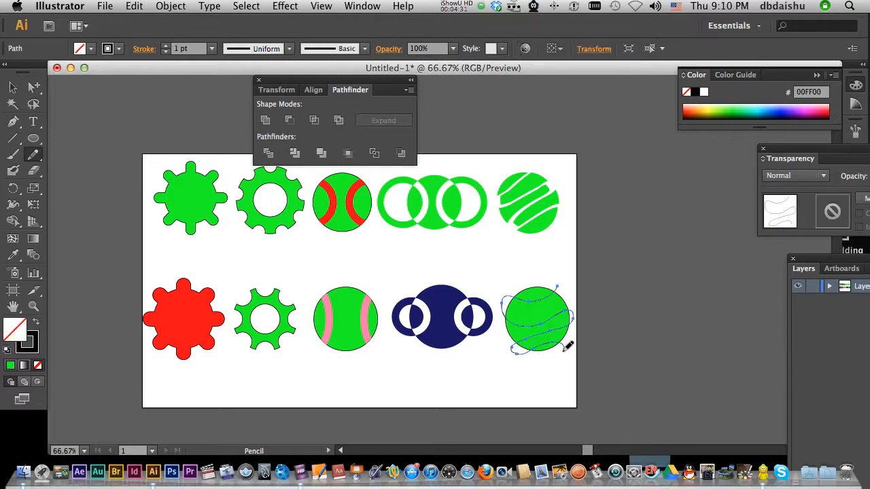
{"action": "left_click", "coordinate": [12, 87]}
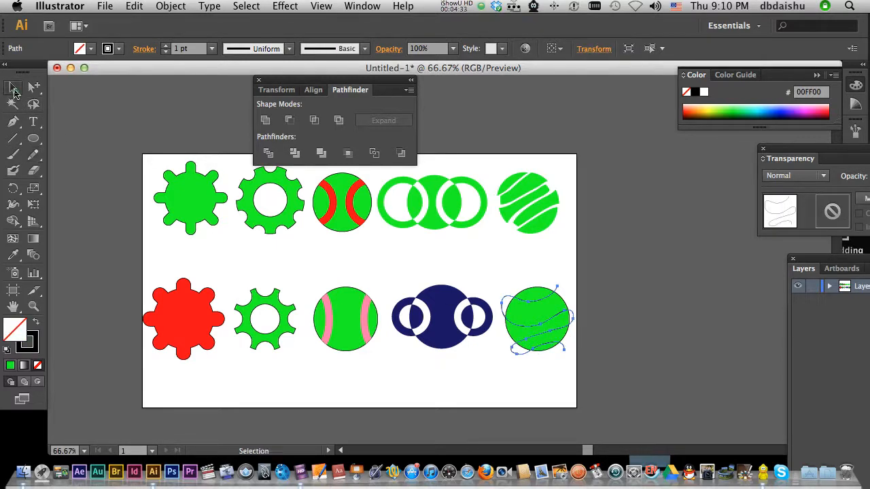
{"action": "left_click", "coordinate": [537, 319]}
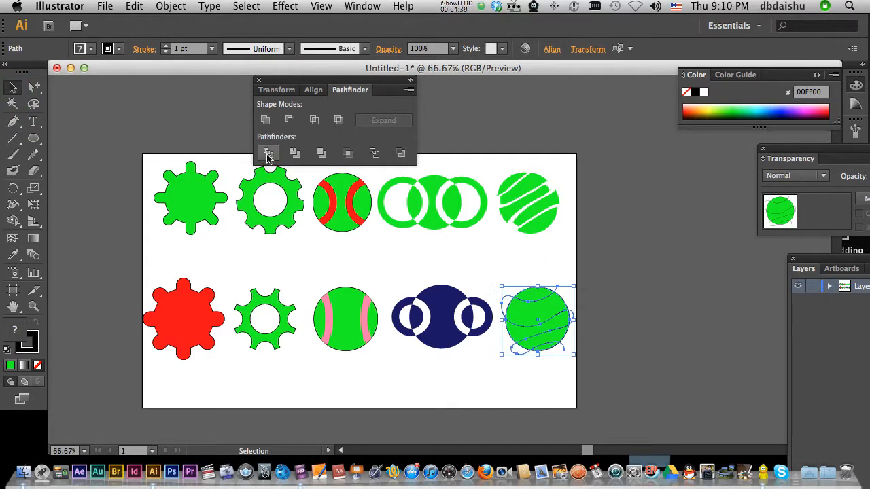
{"action": "mouse_move", "coordinate": [267, 153]}
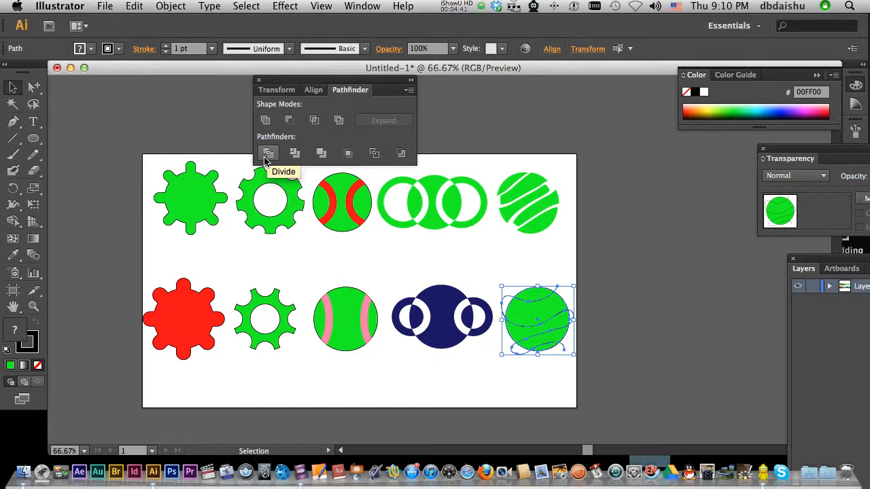
{"action": "left_click", "coordinate": [268, 153]}
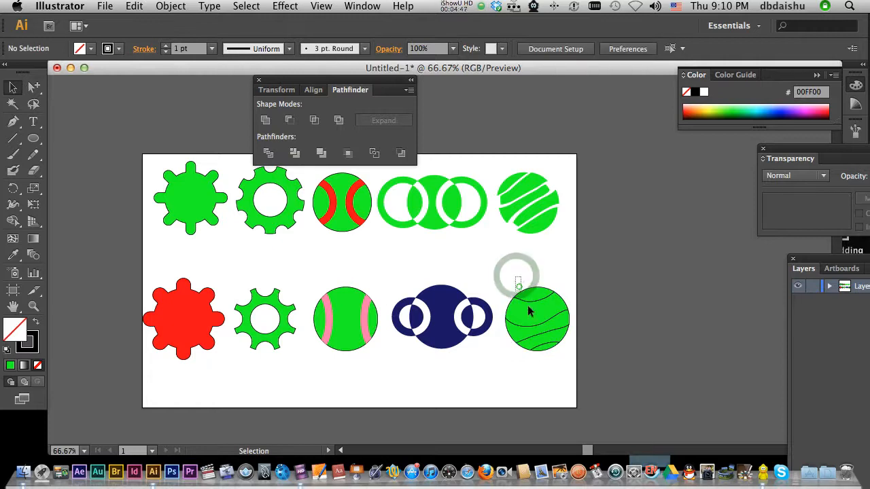
{"action": "left_click", "coordinate": [536, 318]}
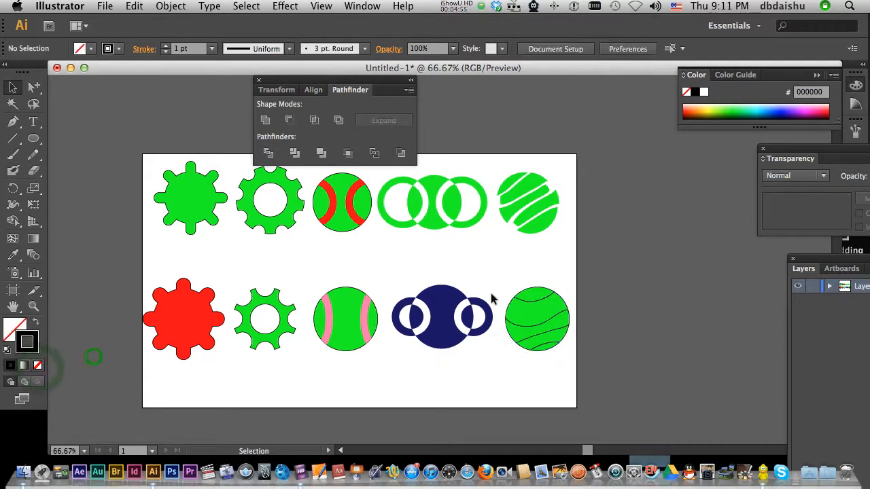
{"action": "left_click", "coordinate": [537, 320]}
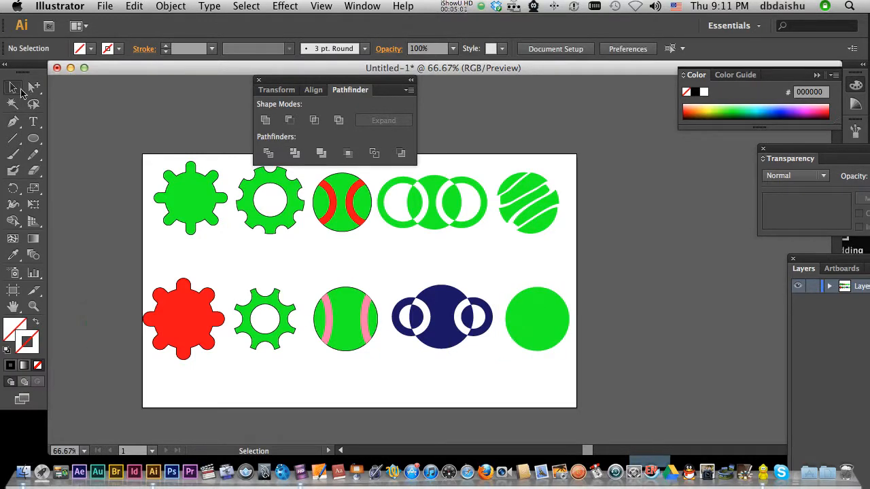
{"action": "mouse_move", "coordinate": [34, 87]}
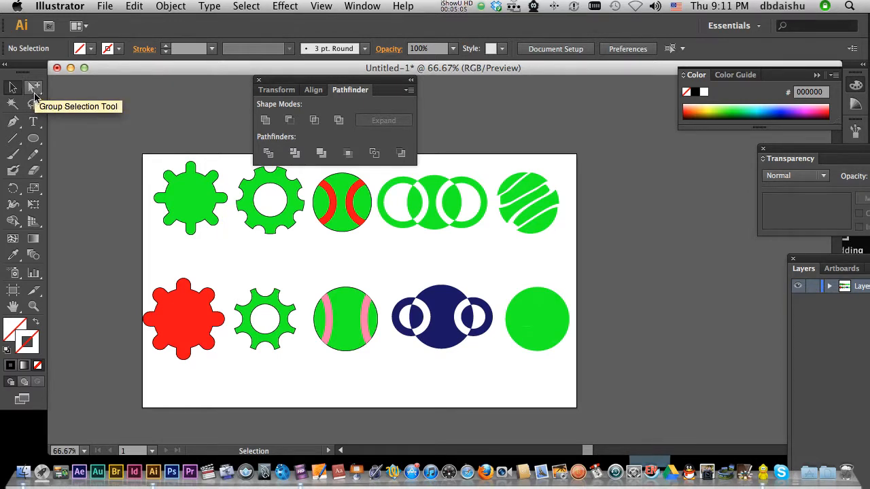
Pick one strip of the divided green ball with the Group Selection Tool.
{"action": "left_click", "coordinate": [34, 87]}
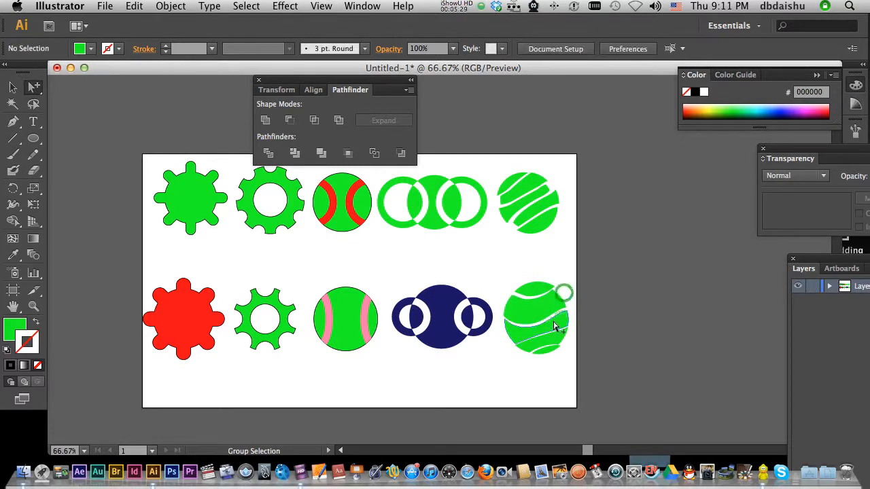
{"action": "left_click", "coordinate": [536, 333]}
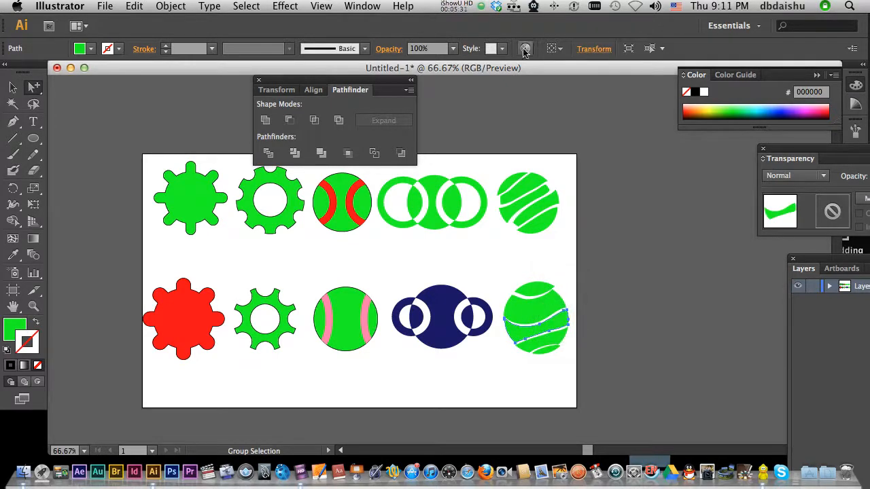